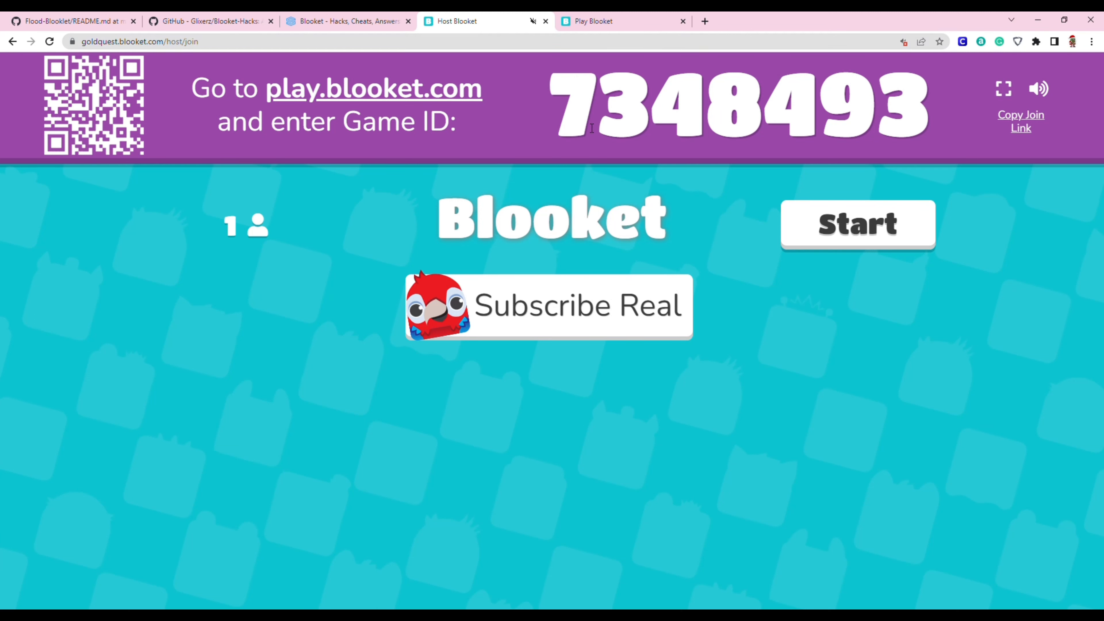
Step: Bring up the School Cheats flood-bots form for game 7348493
left_click(208, 21)
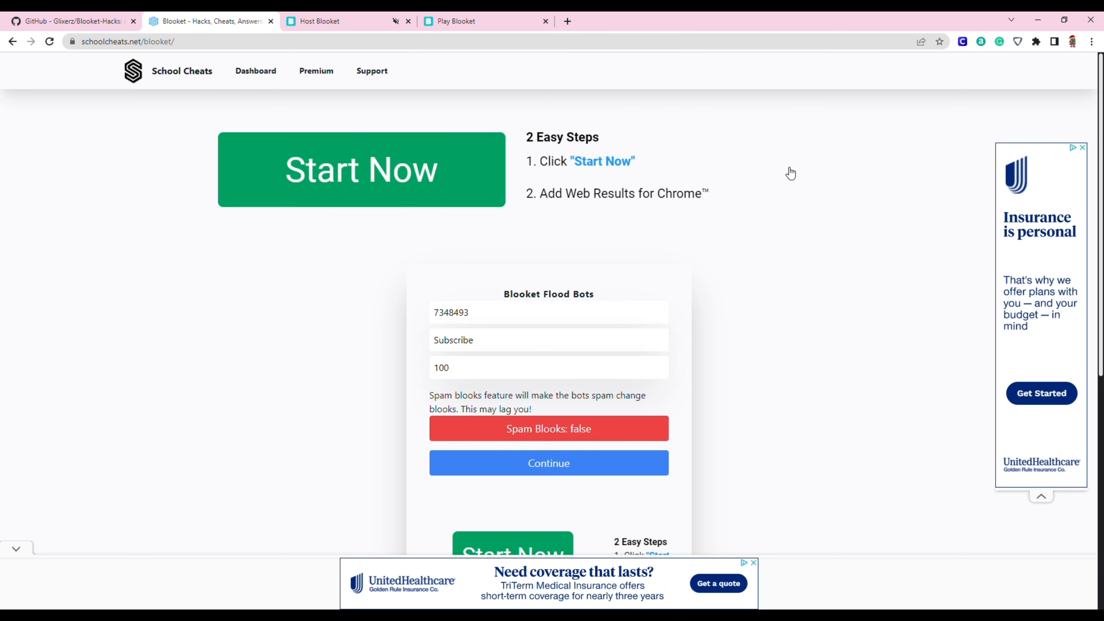
Step: Send 100 bots named Subscribe into game 7348493 and check the host lobby filling up
double_click(451, 312)
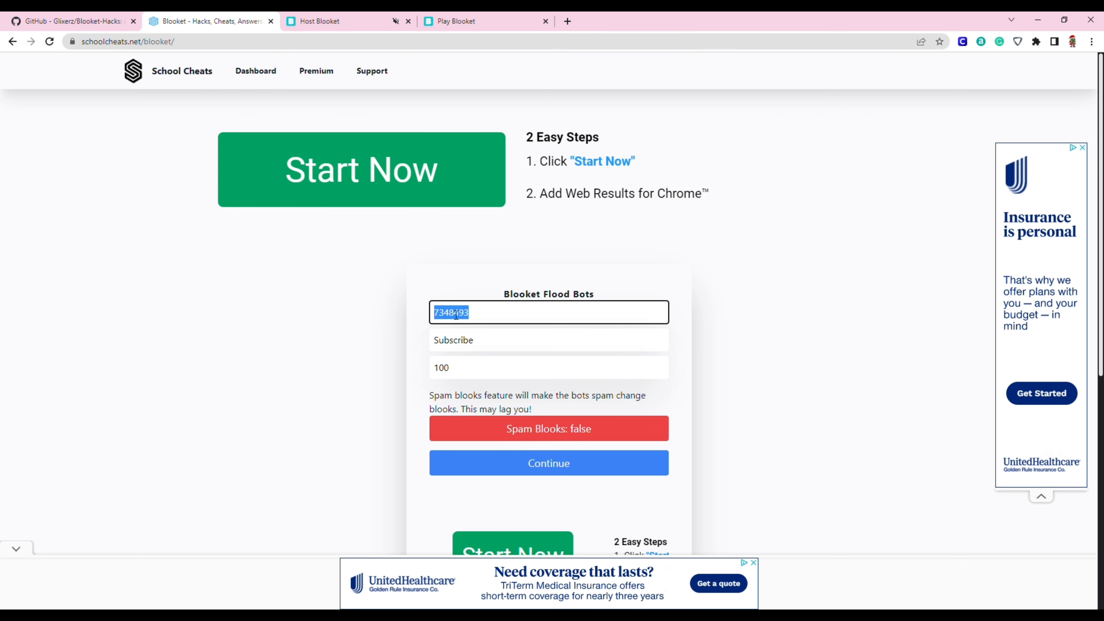
left_click(549, 340)
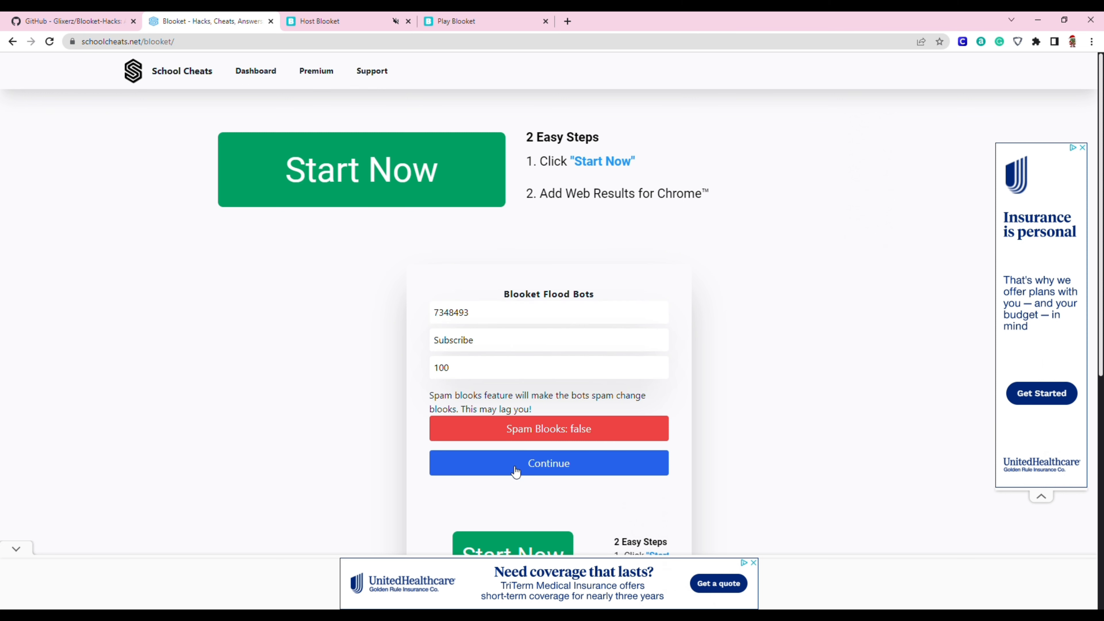
left_click(548, 463)
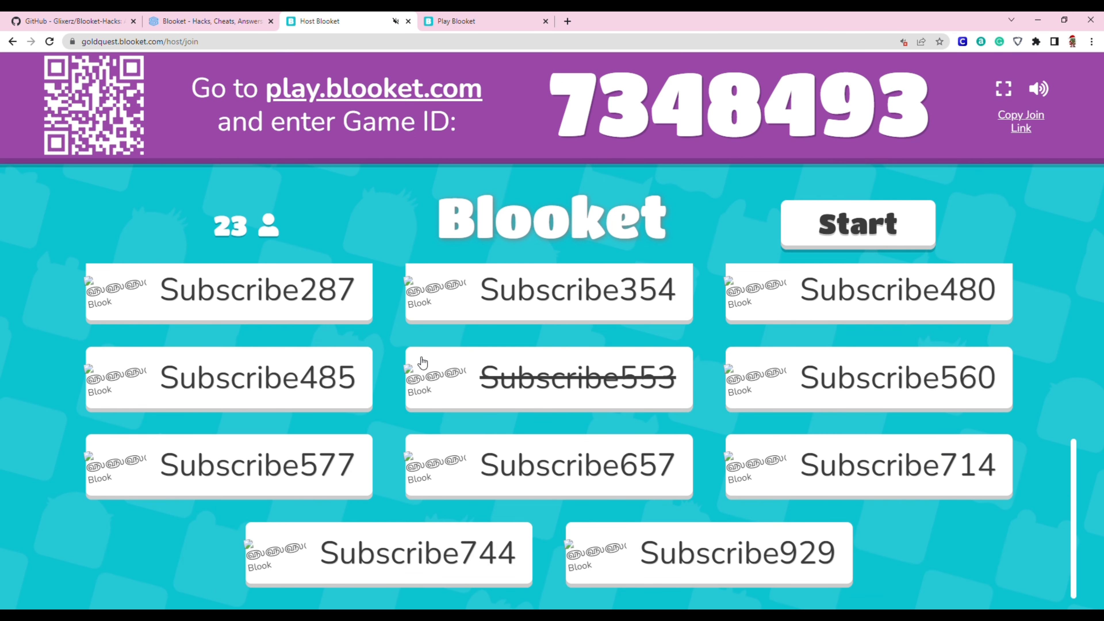
left_click(209, 20)
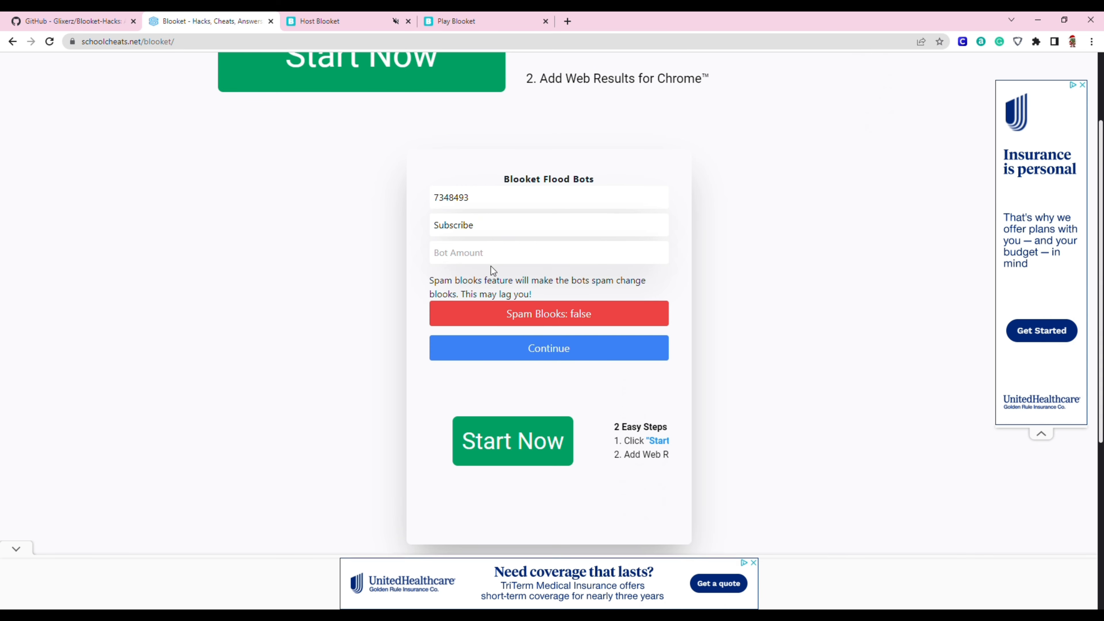
Step: Copy the Get All Answers Right script from the Blooket-Hacks repository and return to the player's game
left_click(70, 21)
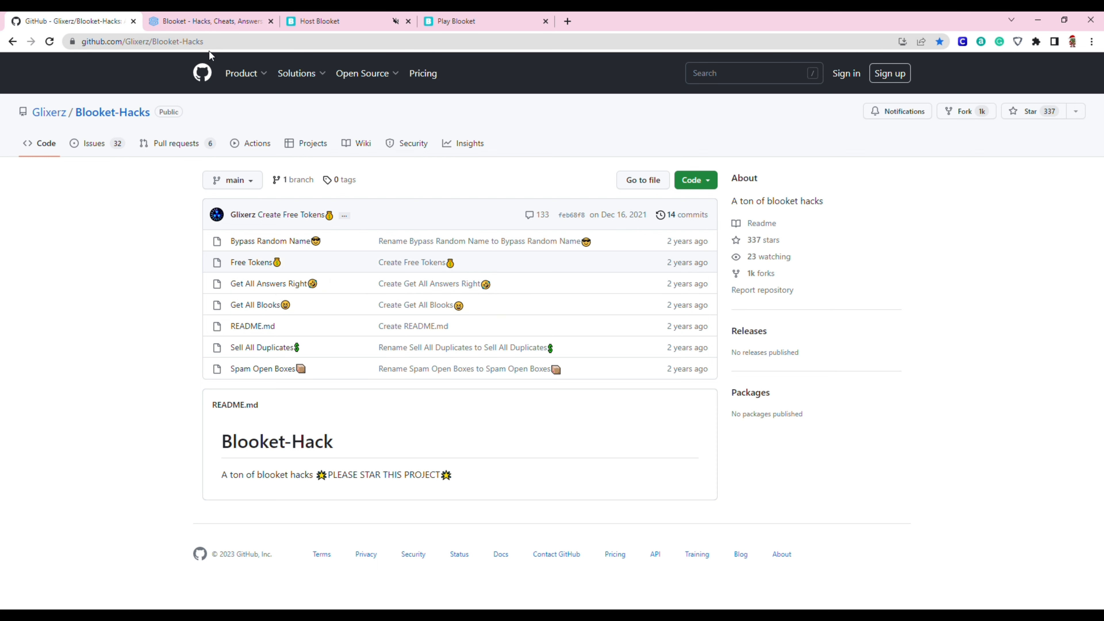
mouse_move(213, 89)
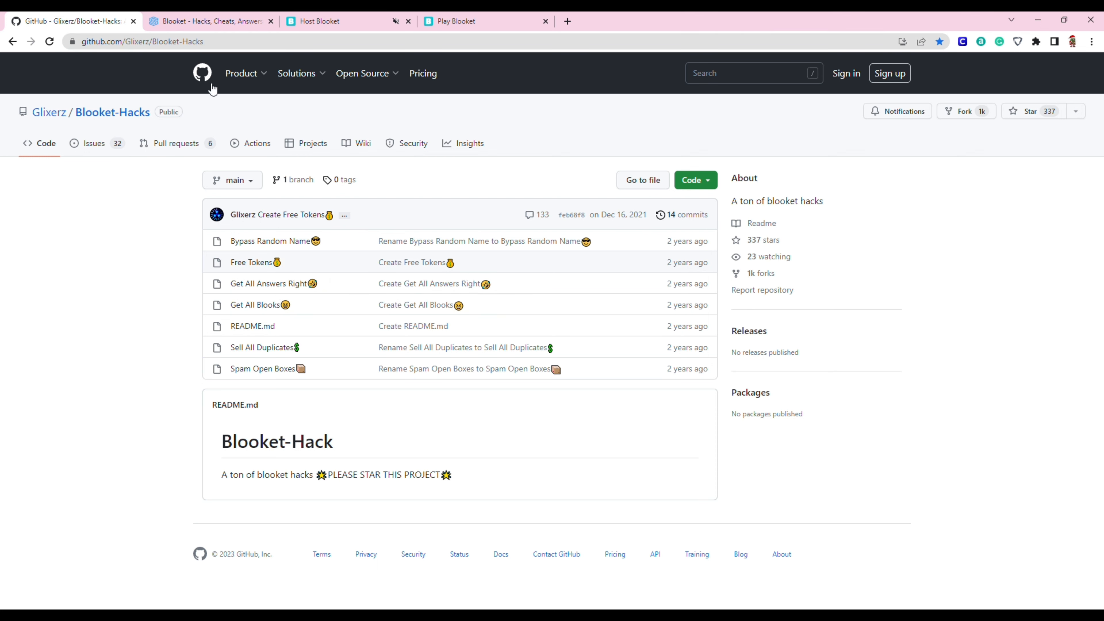
left_click(269, 241)
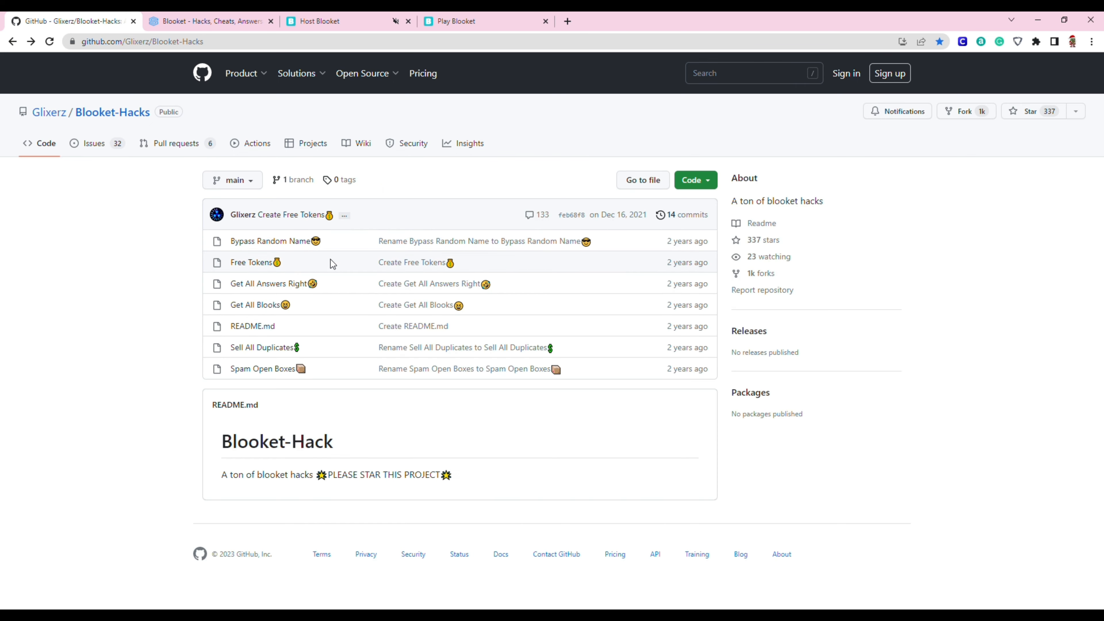
left_click(458, 21)
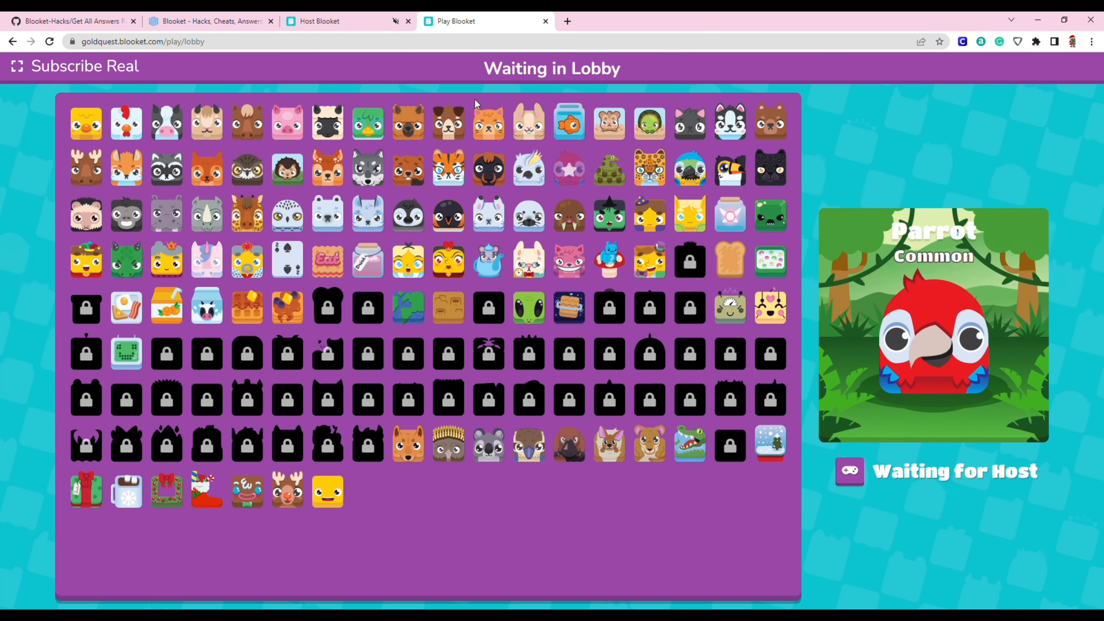
left_click(70, 21)
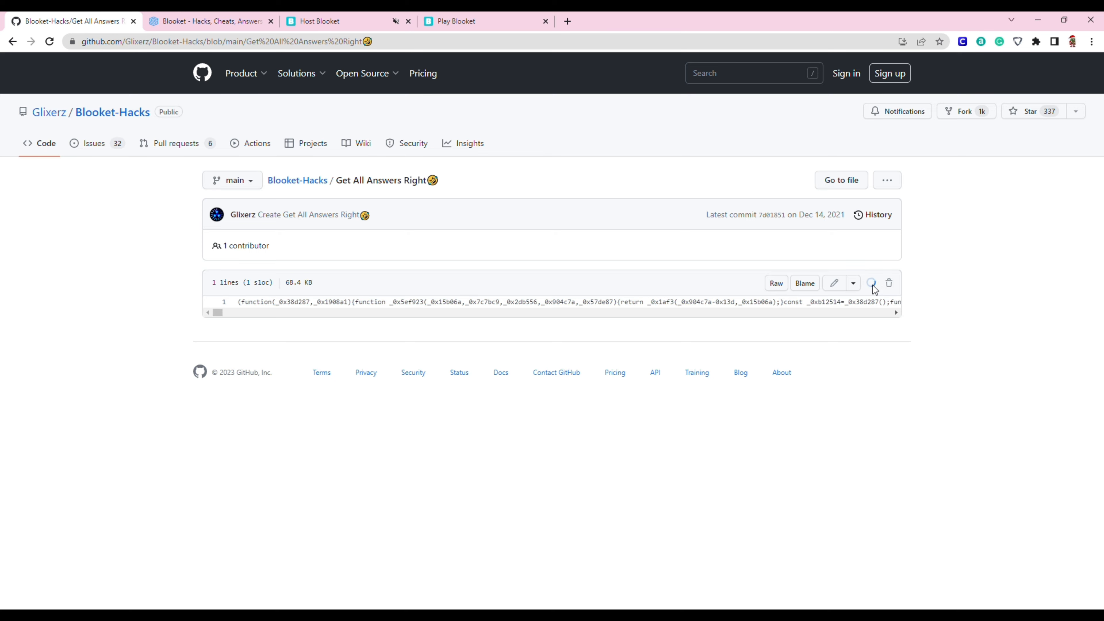
left_click(456, 20)
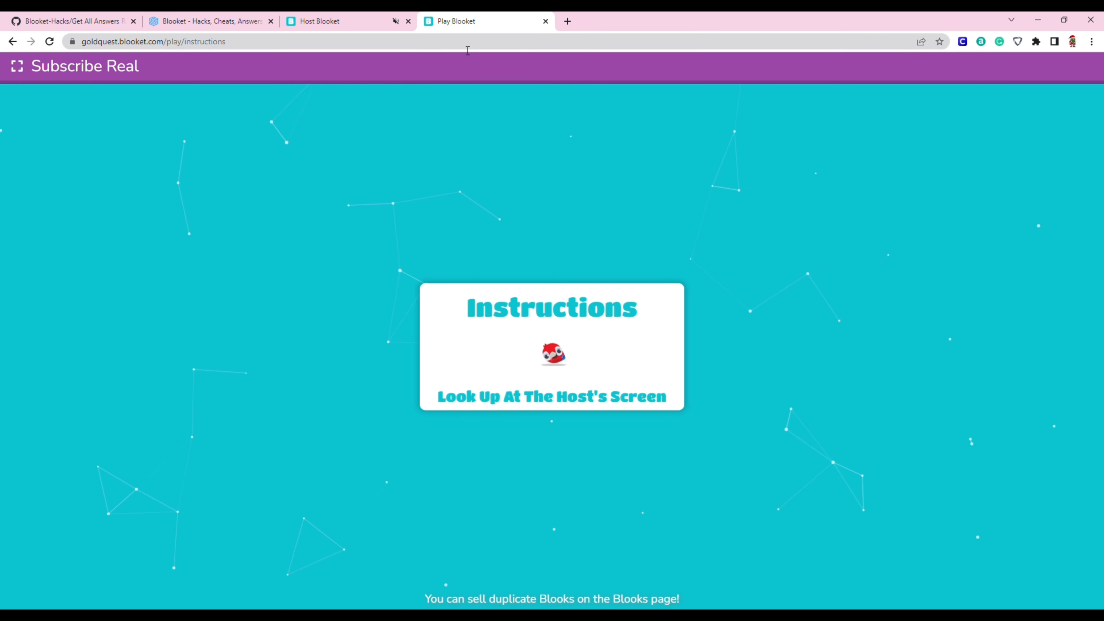
Step: Run the script via a javascript: address-bar entry and pick a chest to reach 100 gold
type("jav")
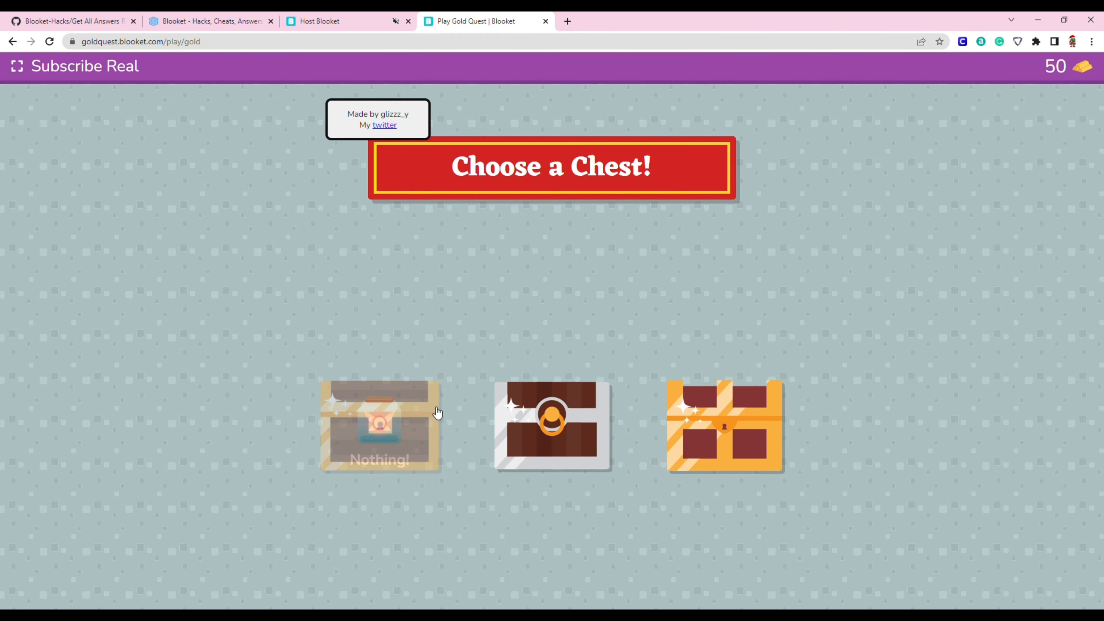
left_click(552, 425)
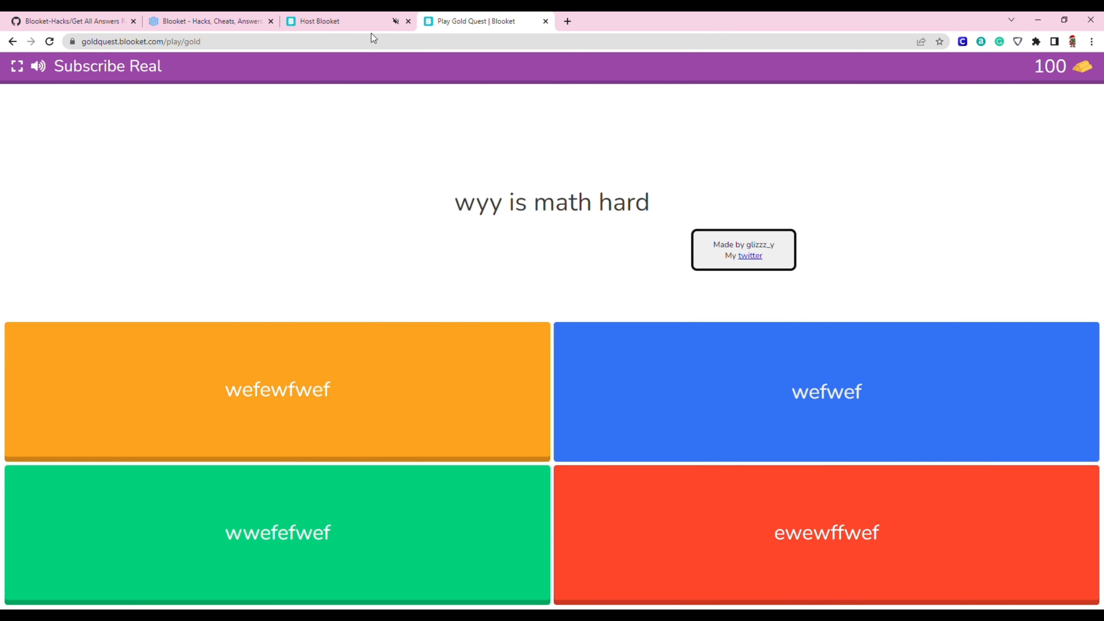
left_click(70, 21)
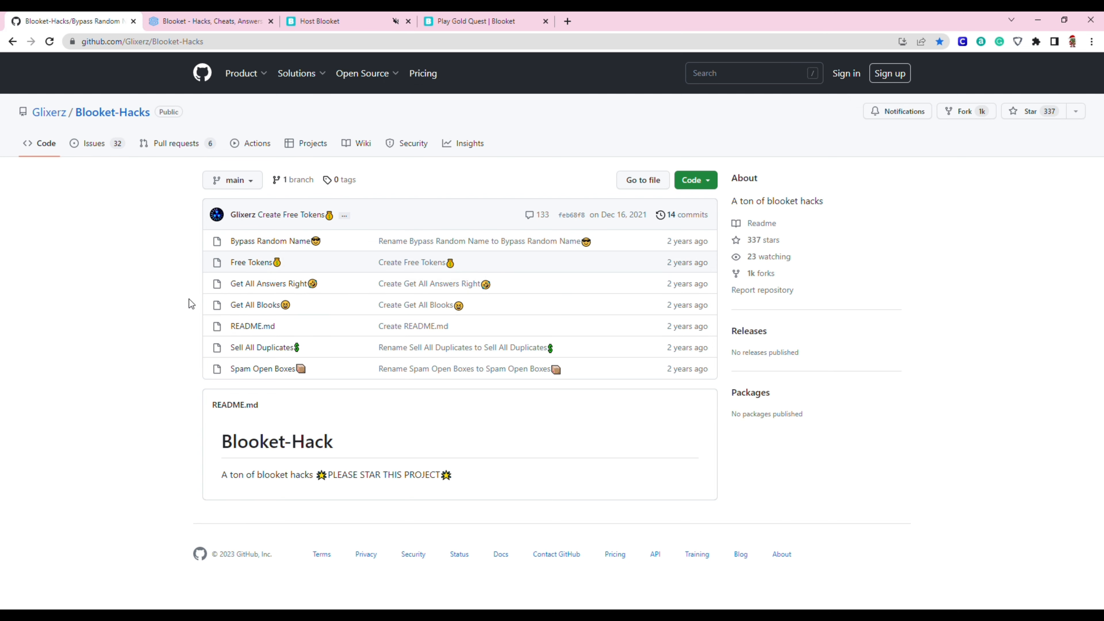
left_click(262, 368)
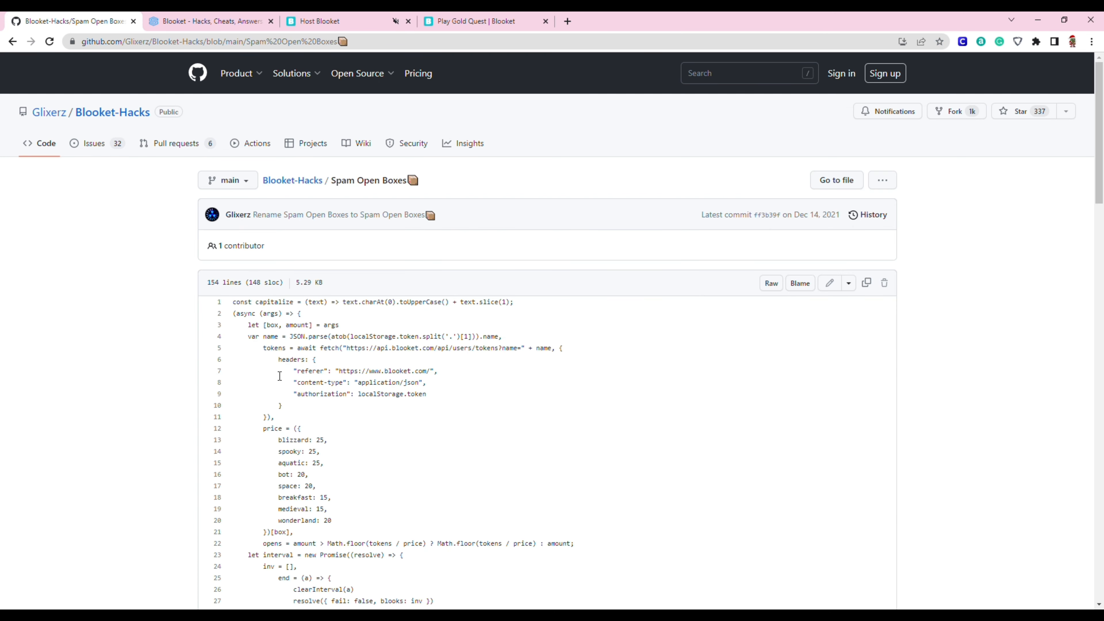
left_click(112, 112)
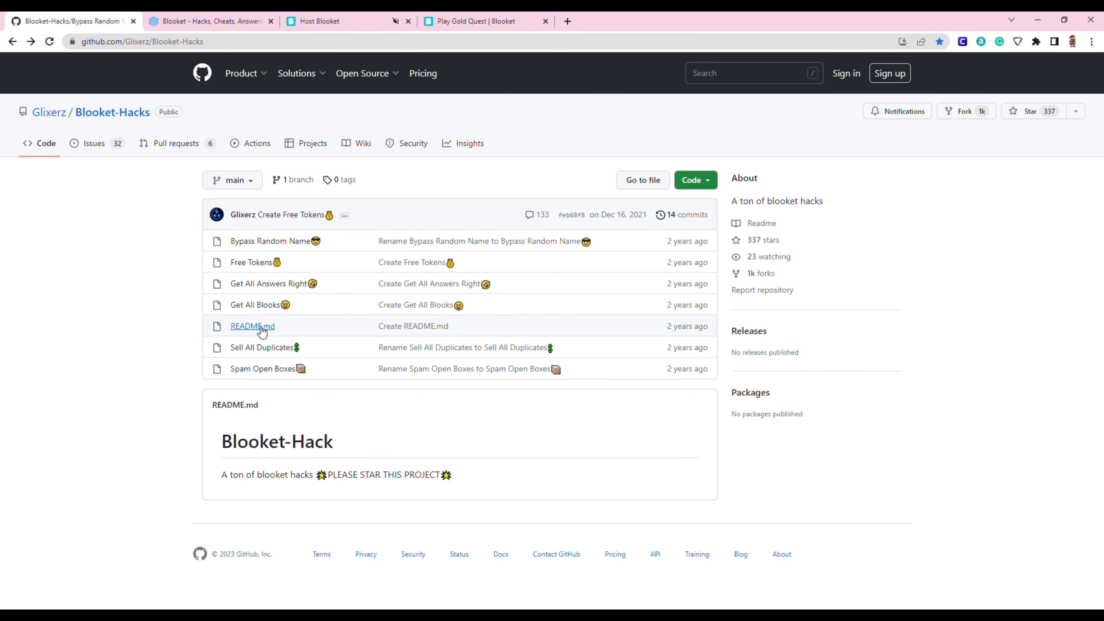
left_click(255, 305)
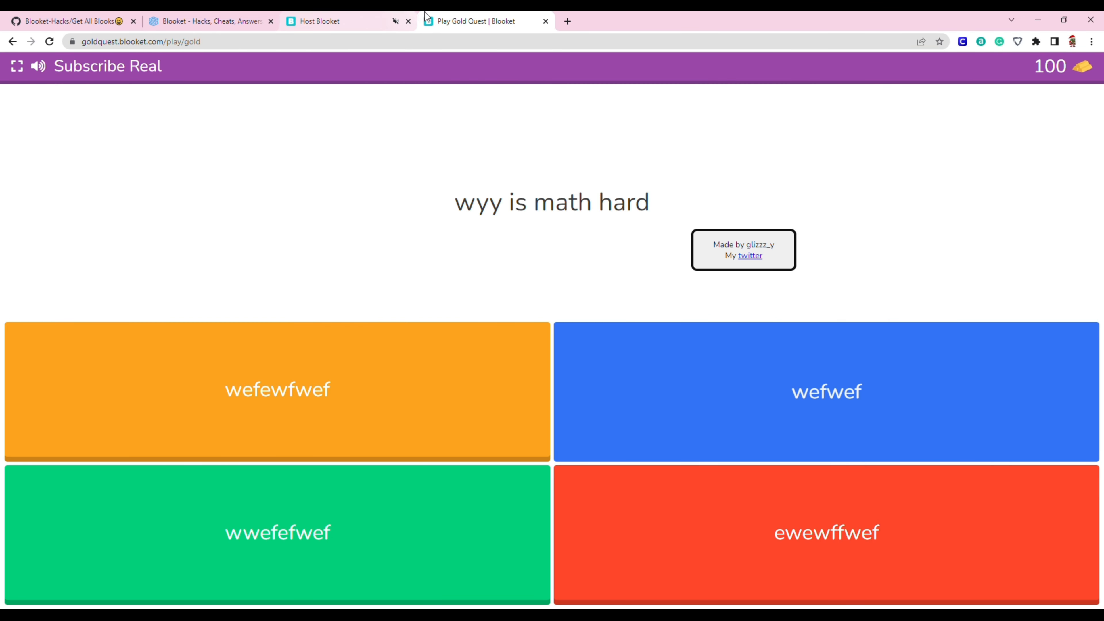
left_click(209, 21)
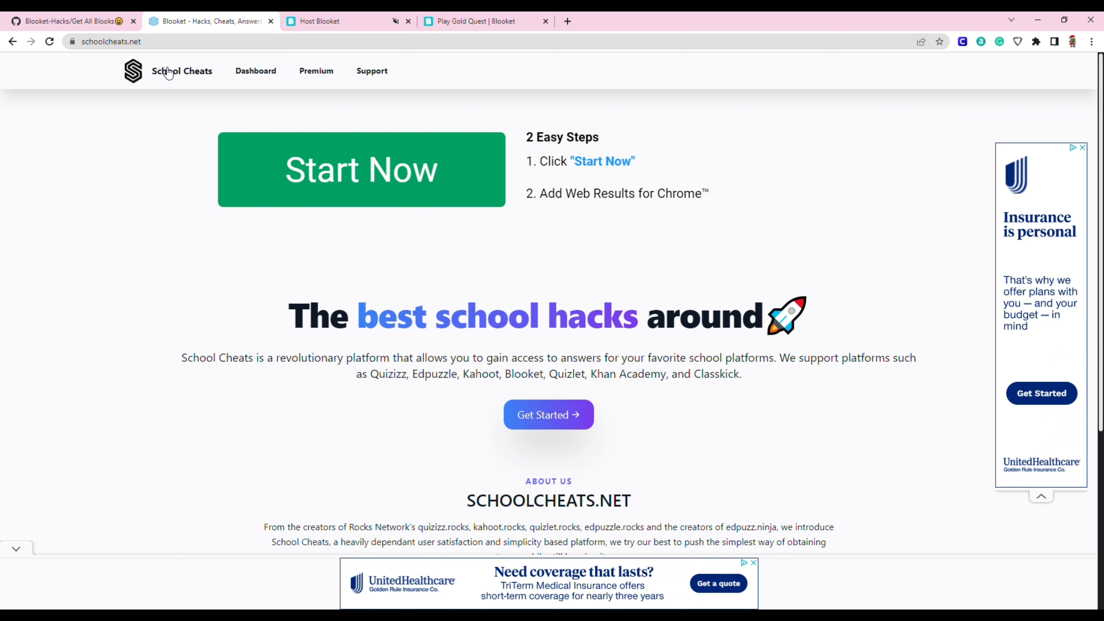
left_click(255, 71)
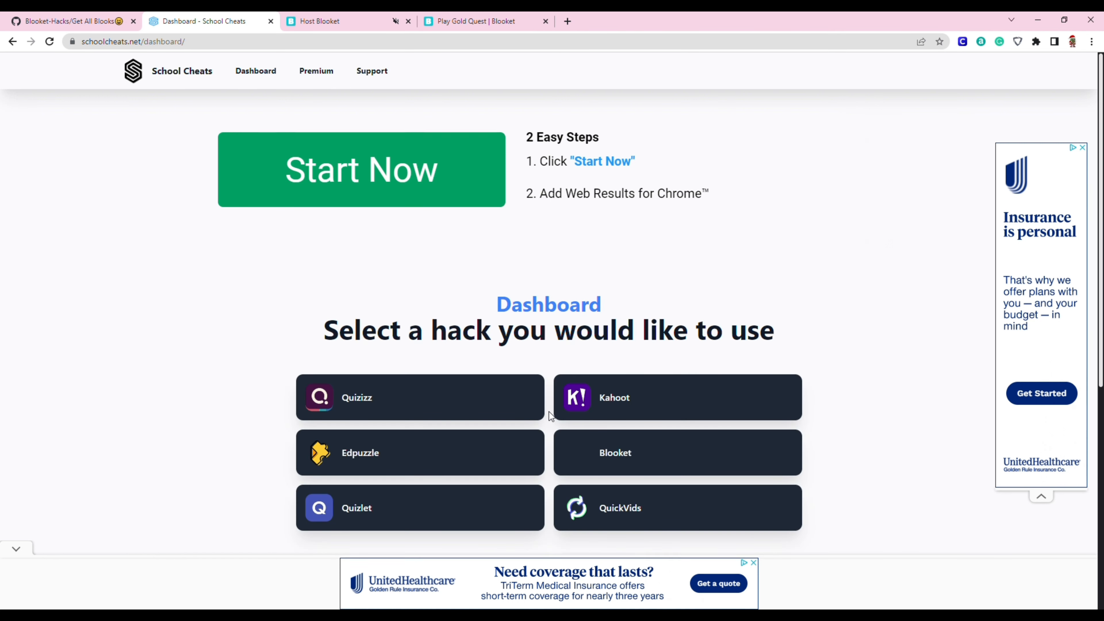
left_click(419, 397)
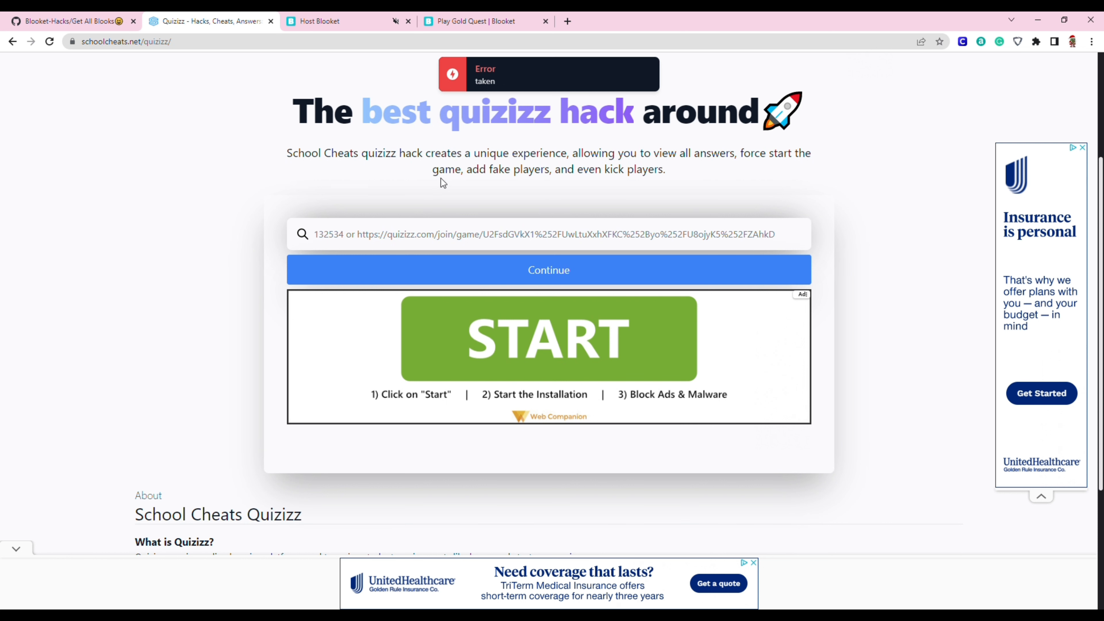
left_click(483, 21)
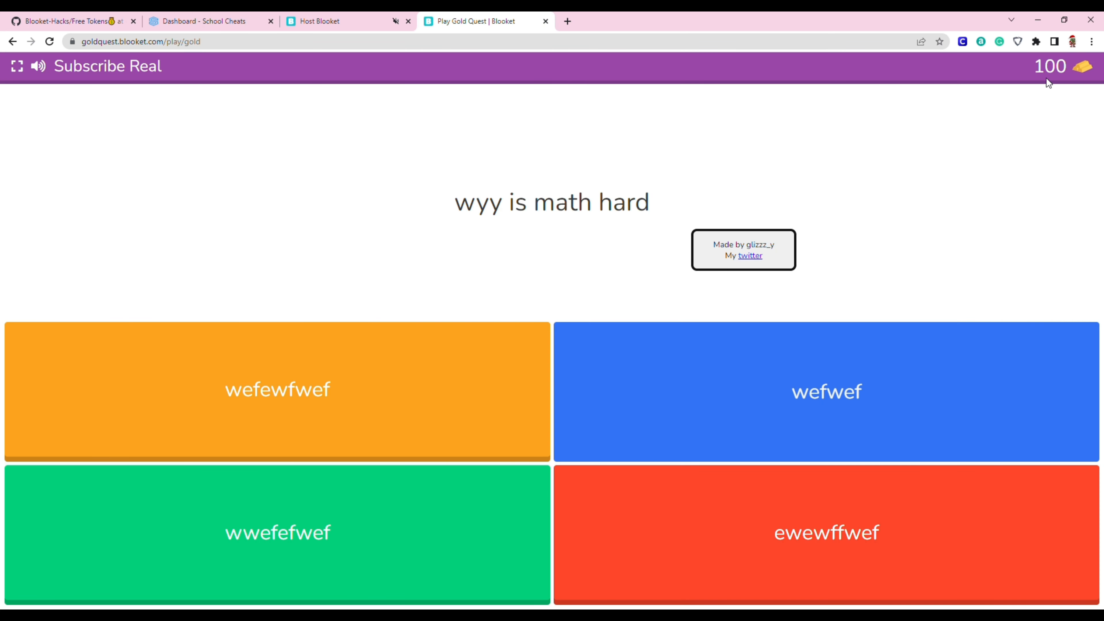